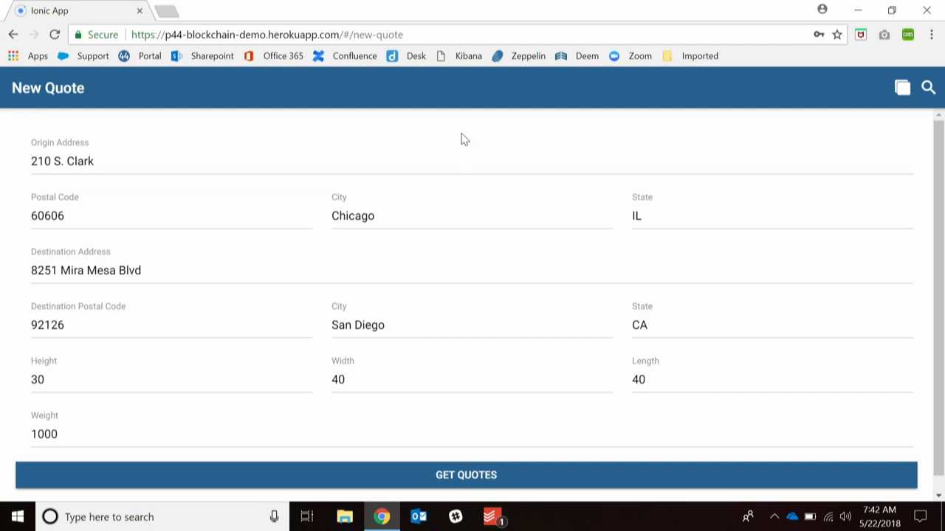
Request freight quotes for the 1000-lb Chicago to San Diego shipment via GET QUOTES.
scroll(down, 3)
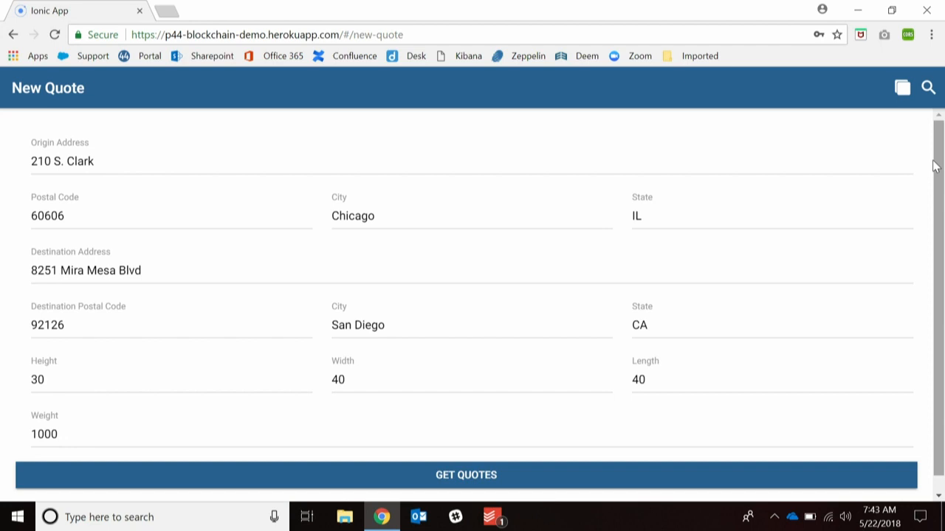
scroll(down, 3)
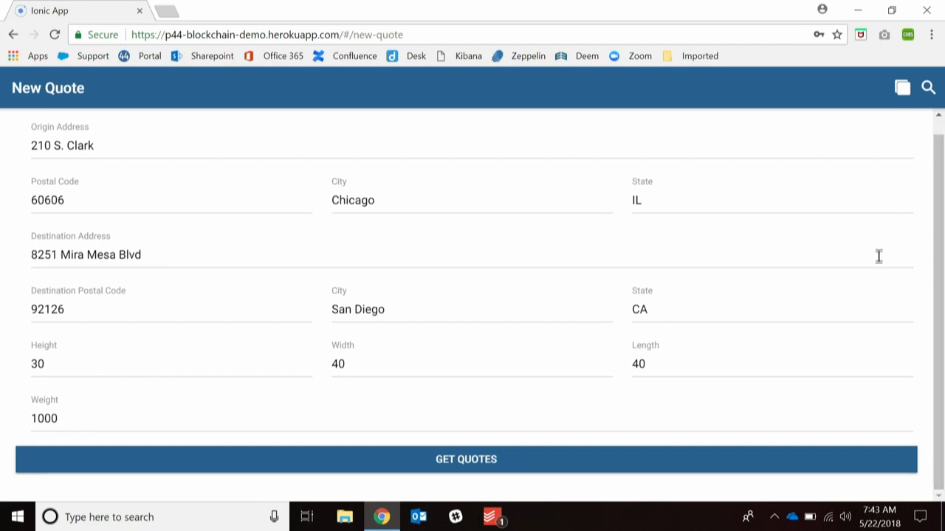
click(467, 459)
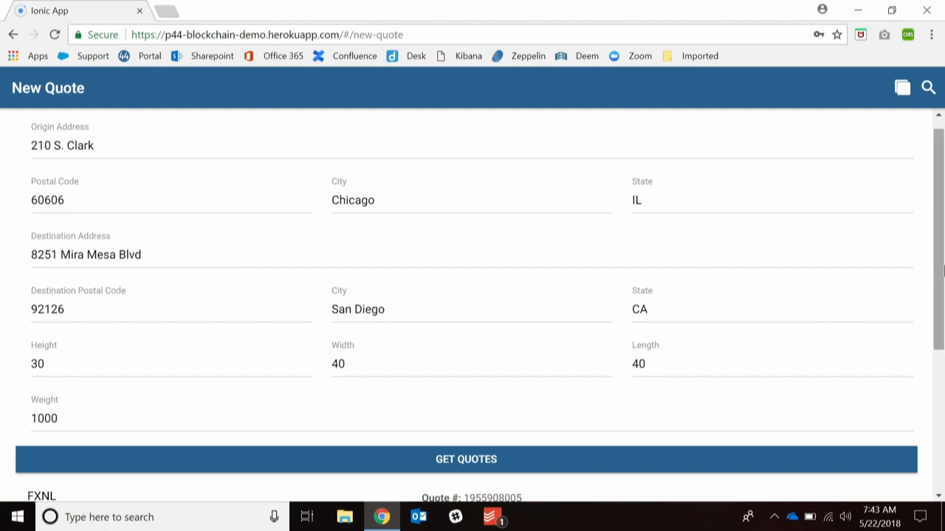
Review the FXNL, FXFE, RDWY and ABFS quotes, then bring up Blockchain Transactions.
scroll(down, 3)
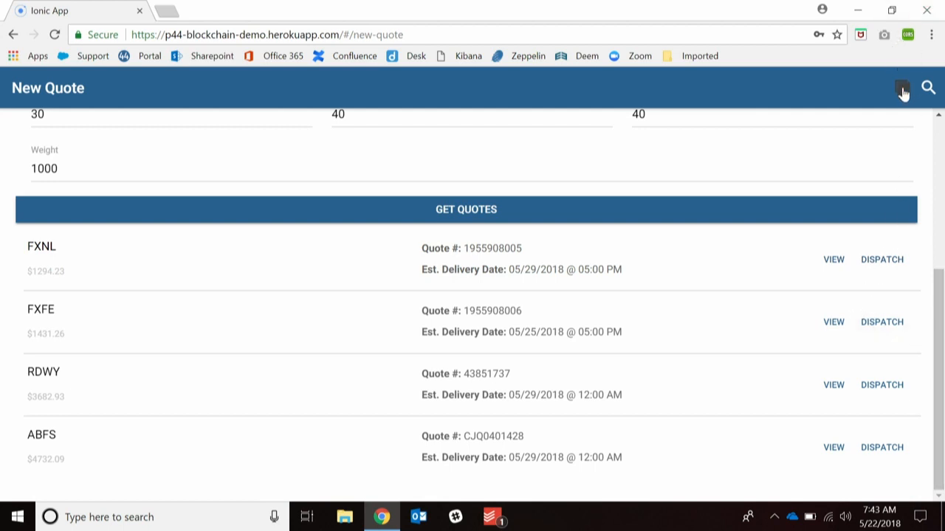
click(902, 89)
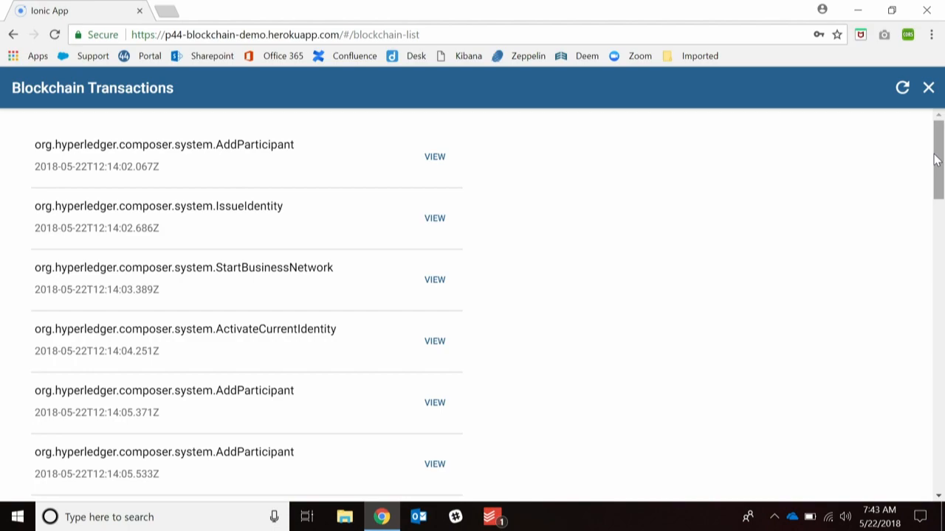
Scroll the transaction list to the QuoteRequest and four QuoteResponse entries.
scroll(down, 3)
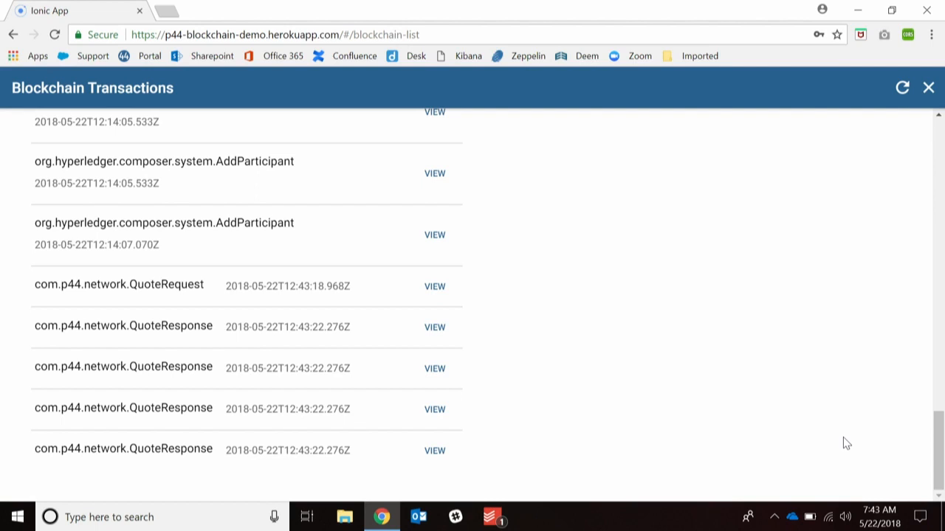
mouse_move(629, 395)
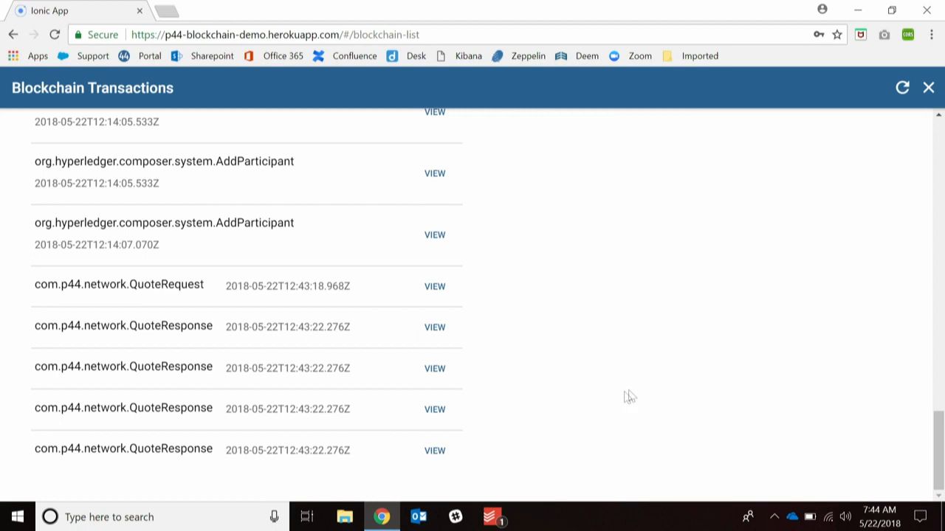
mouse_move(640, 394)
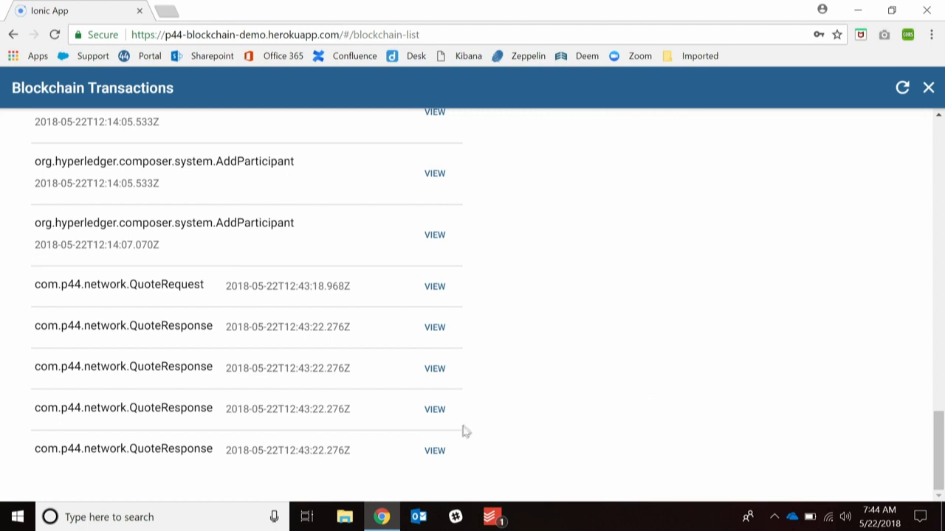
mouse_move(885, 416)
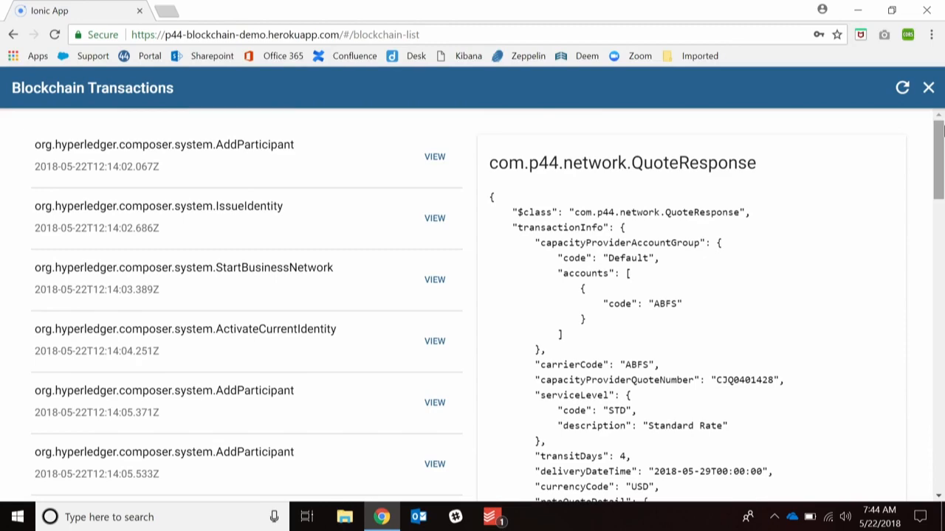
scroll(down, 3)
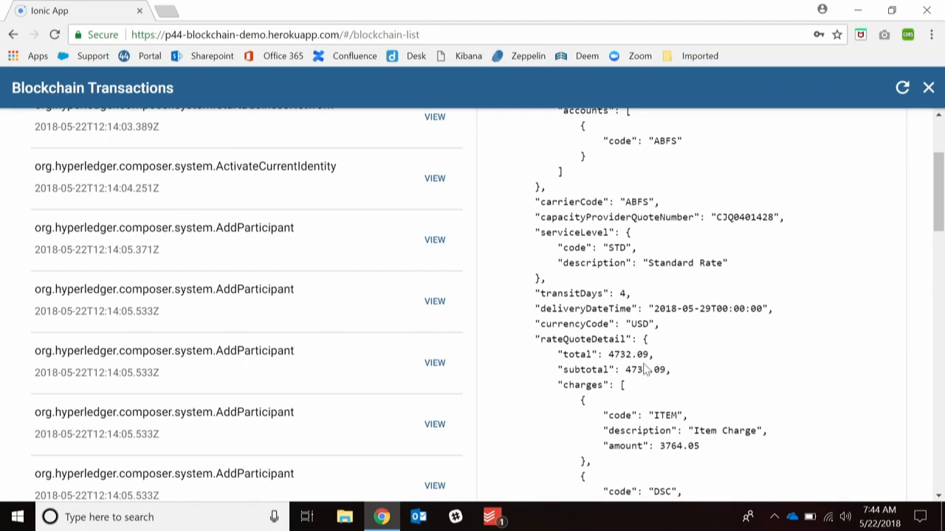
mouse_move(741, 221)
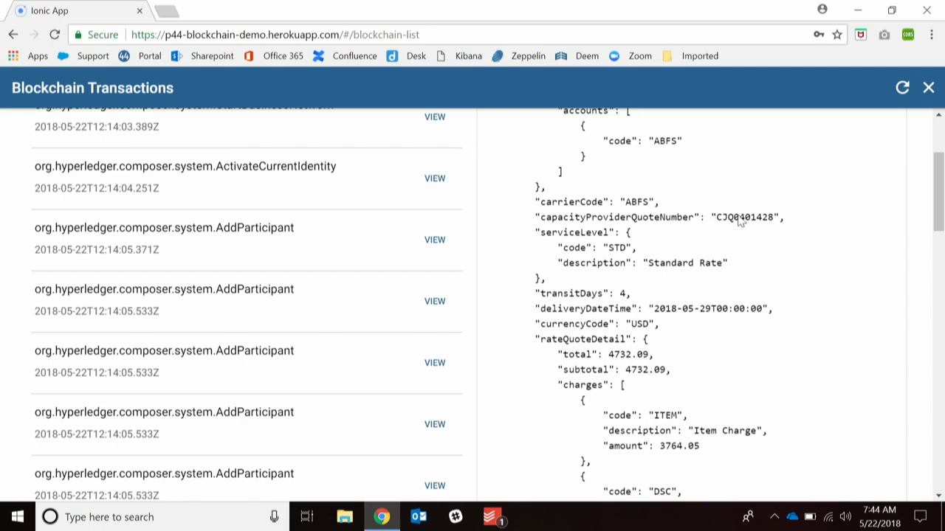
mouse_move(760, 311)
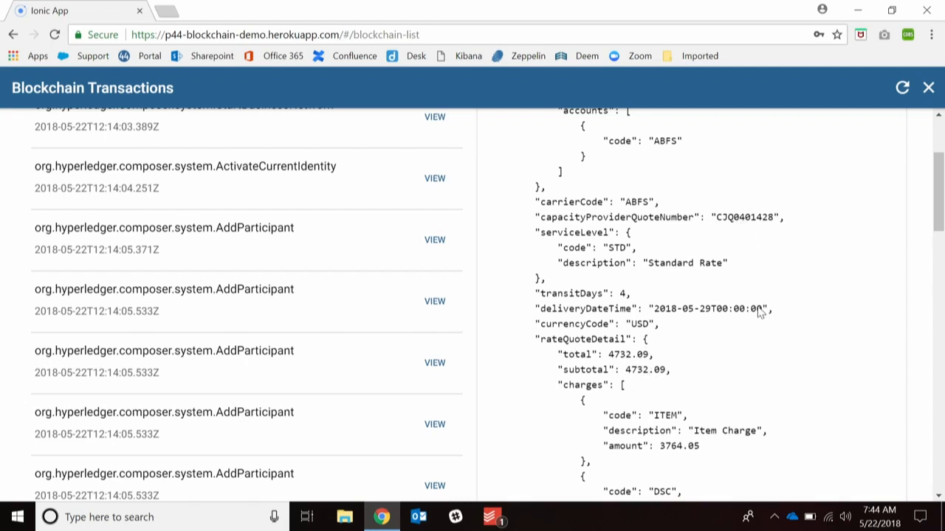
mouse_move(933, 186)
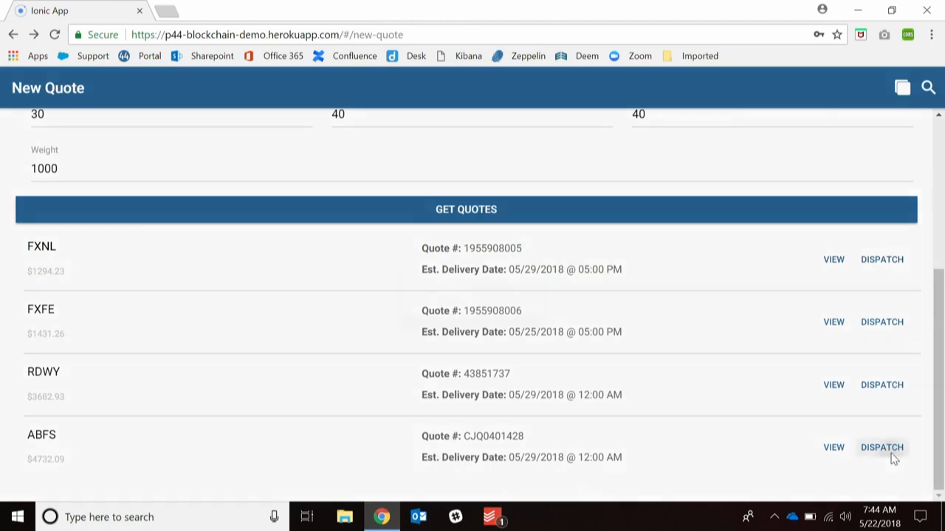
Dispatch the ABFS pickup and dismiss the Dispatch accepted message.
click(882, 447)
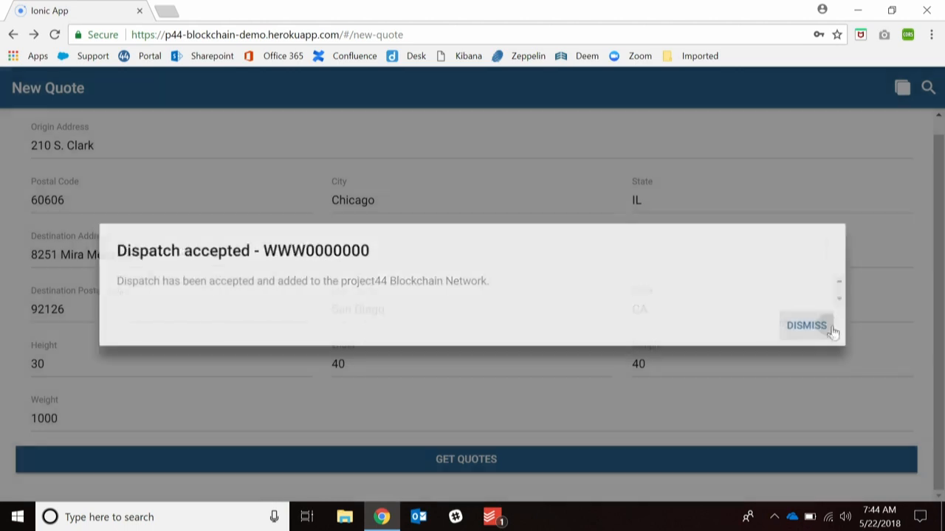
click(806, 326)
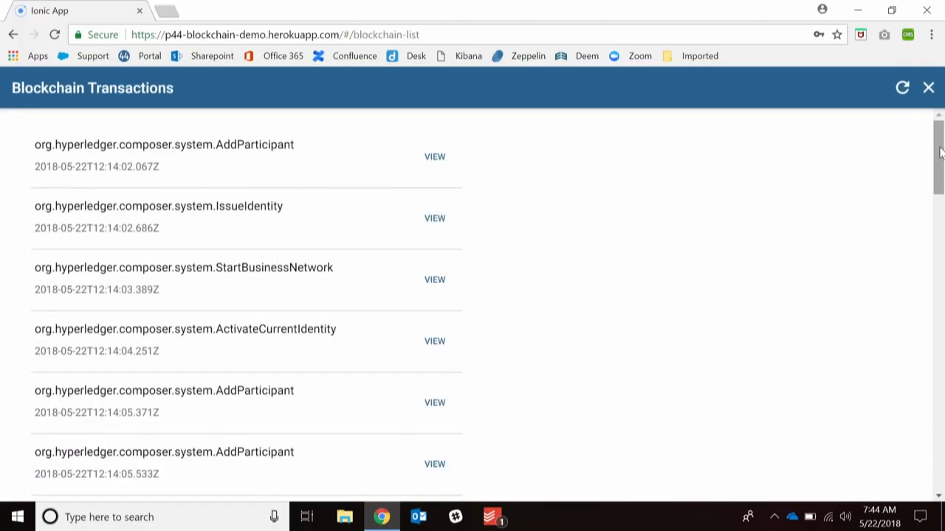
Scroll the list to the DispatchRequest, DispatchResponse and four TrackingStatus rows.
scroll(down, 3)
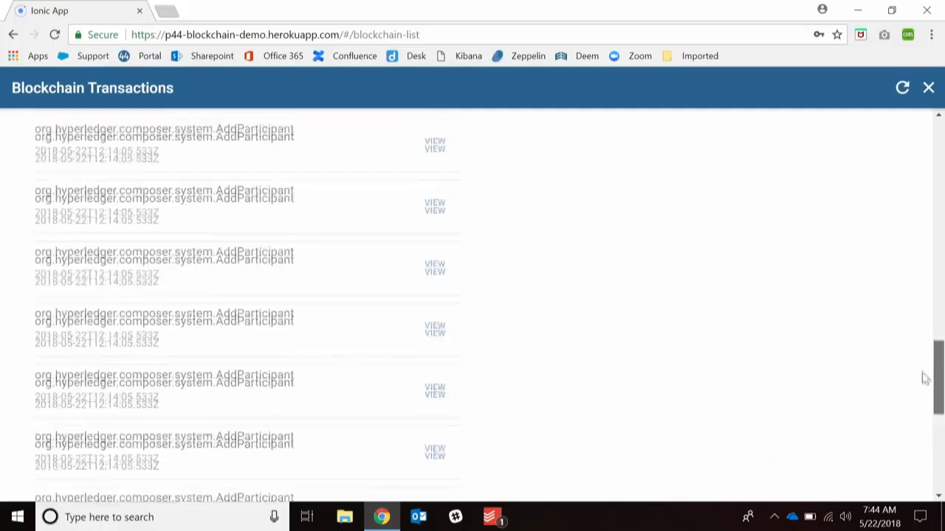
scroll(down, 3)
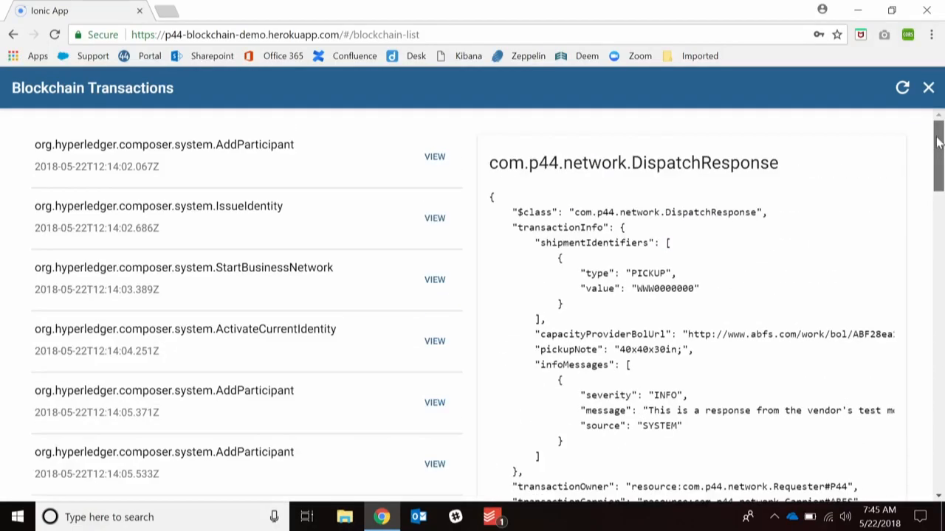
scroll(down, 3)
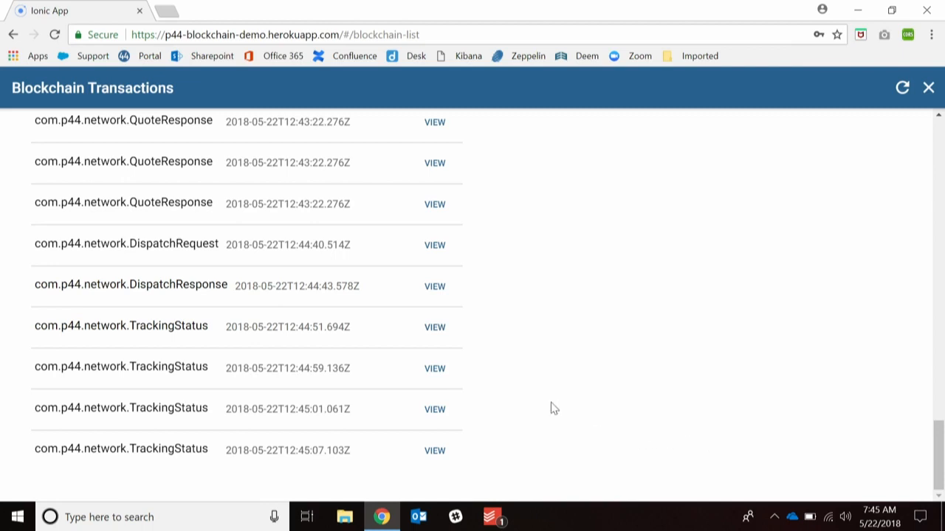
Scroll to the new fifth TrackingStatus row showing DELIVERED in San Diego.
scroll(down, 3)
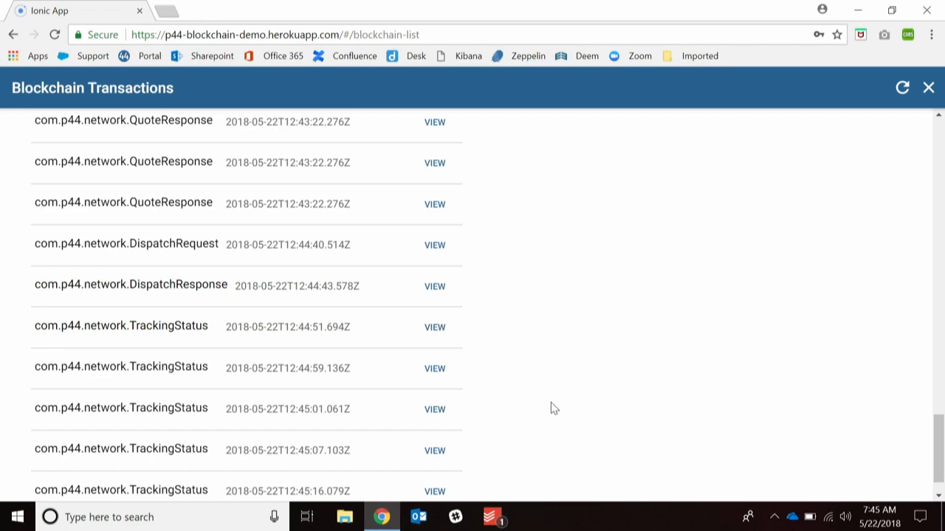
mouse_move(812, 326)
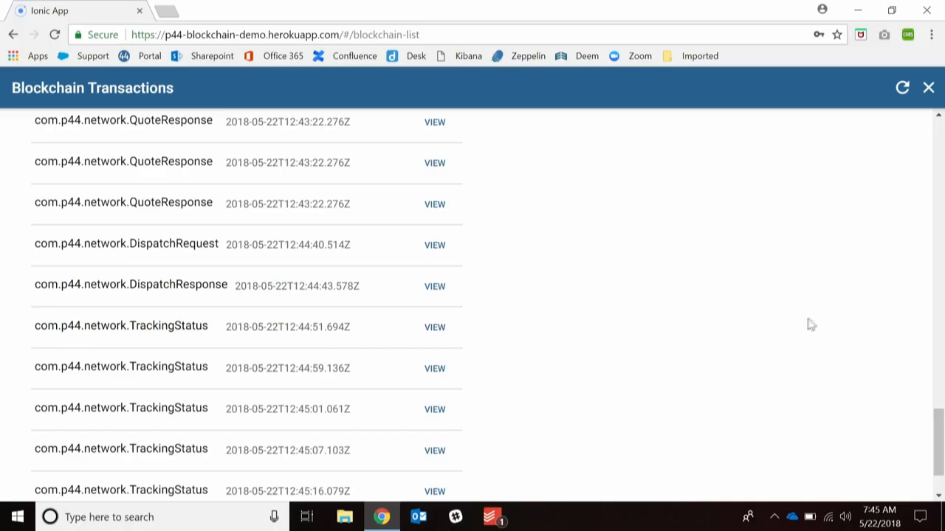
scroll(down, 3)
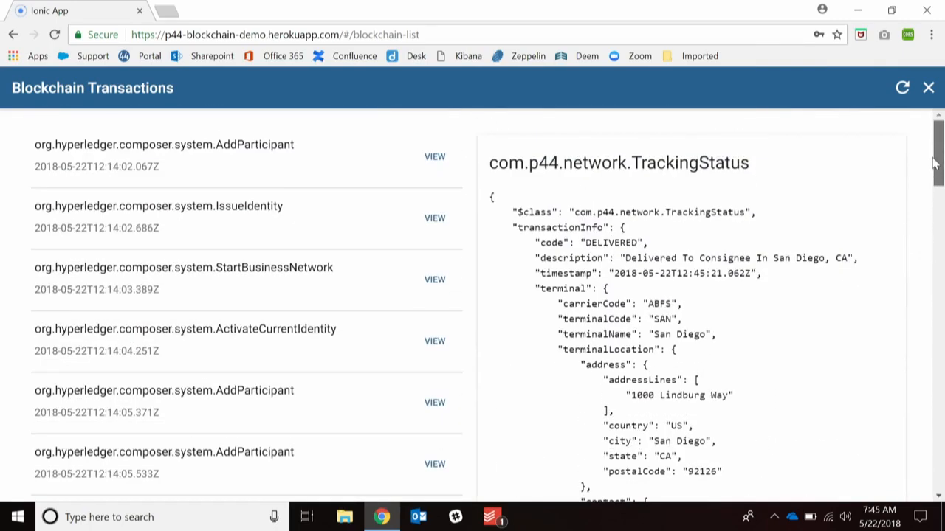
scroll(down, 3)
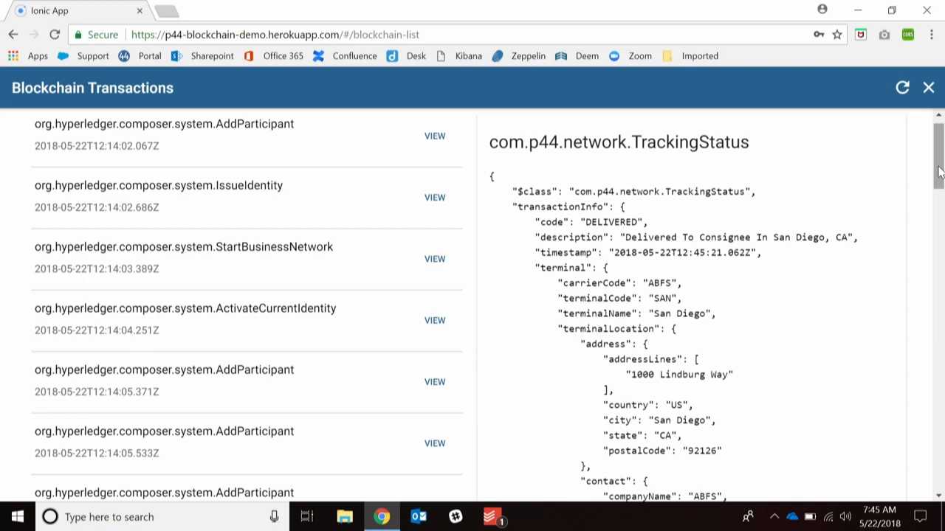